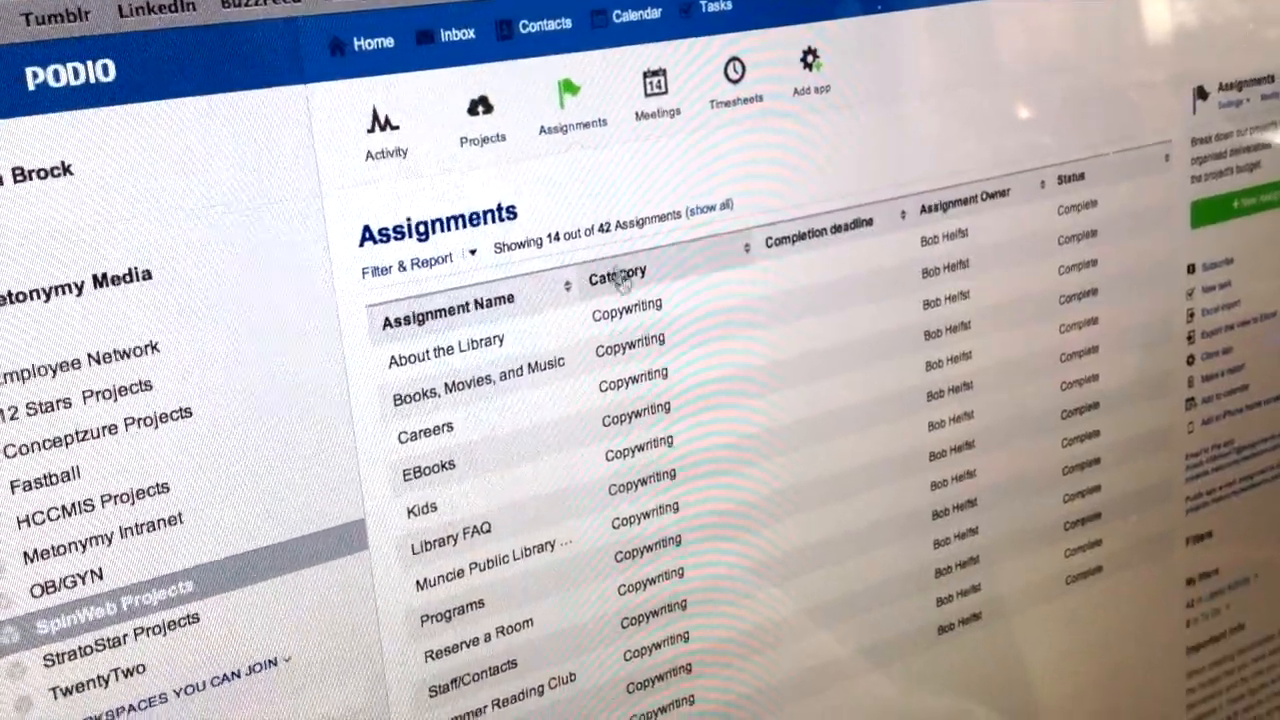
Step: Open the New Pitch form and start typing the 'Cool new blog post!' project title
scroll(down, 3)
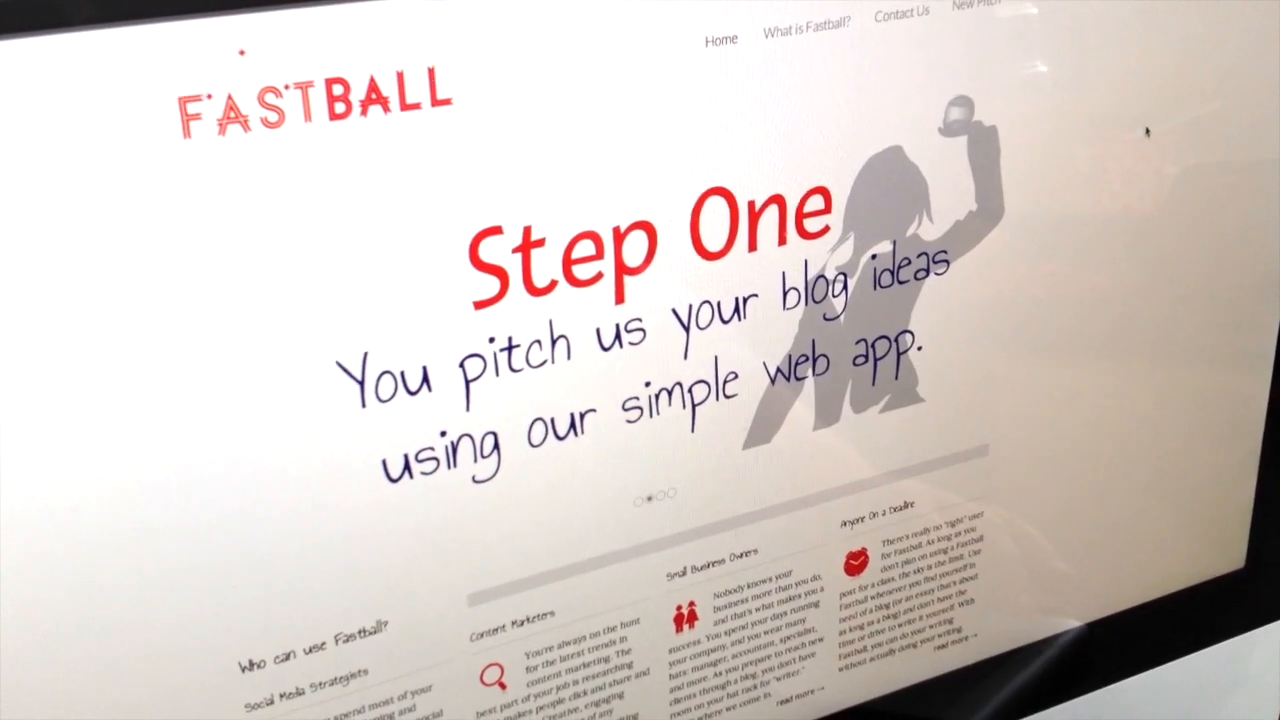
click(985, 8)
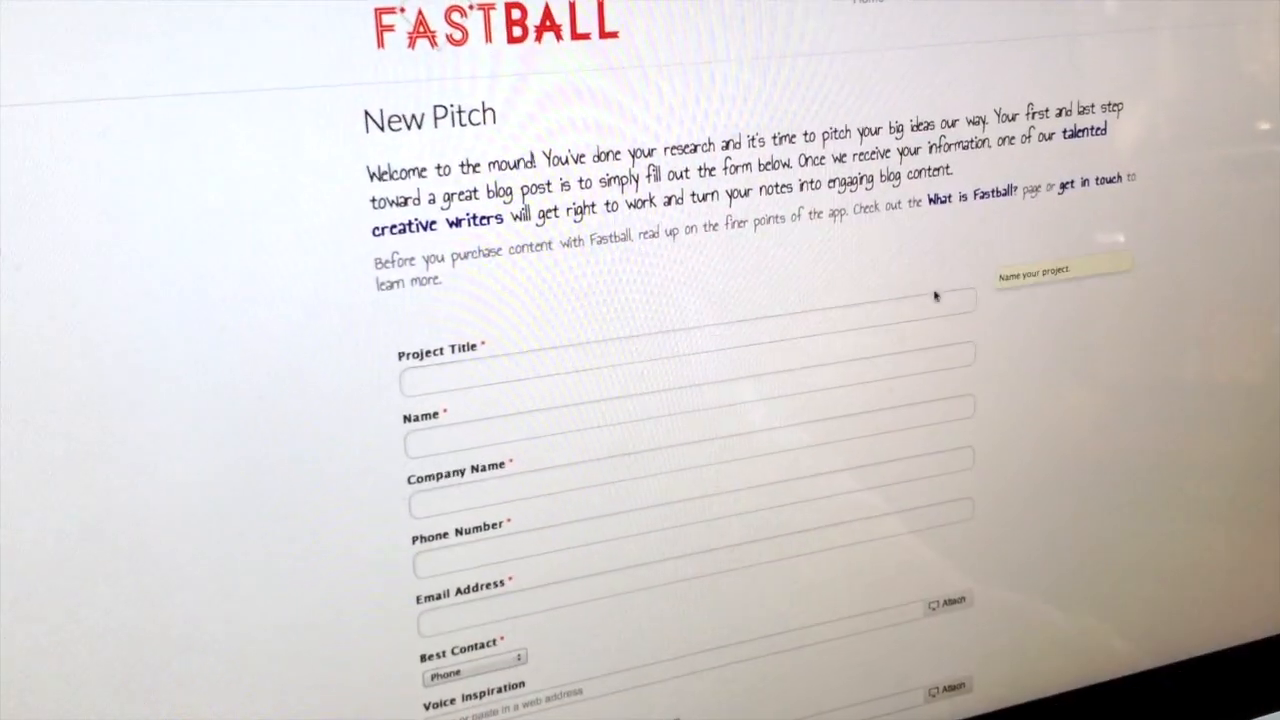
text(Col)
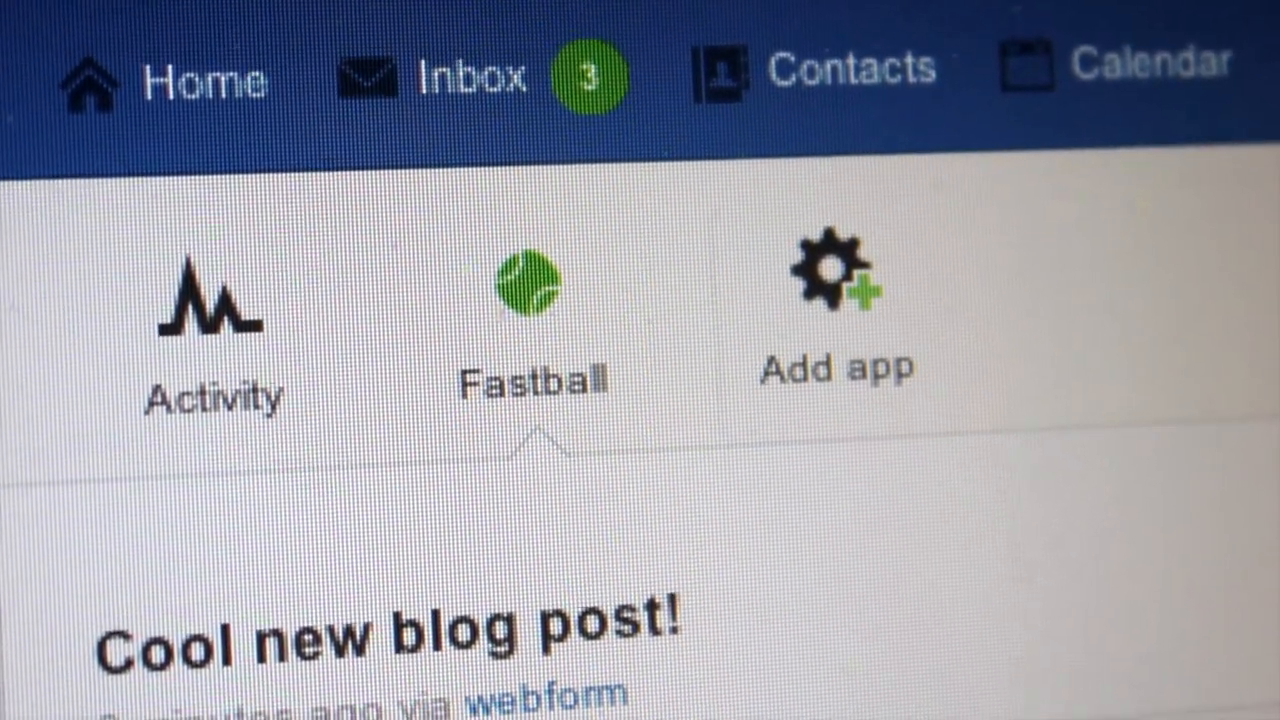
scroll(down, 3)
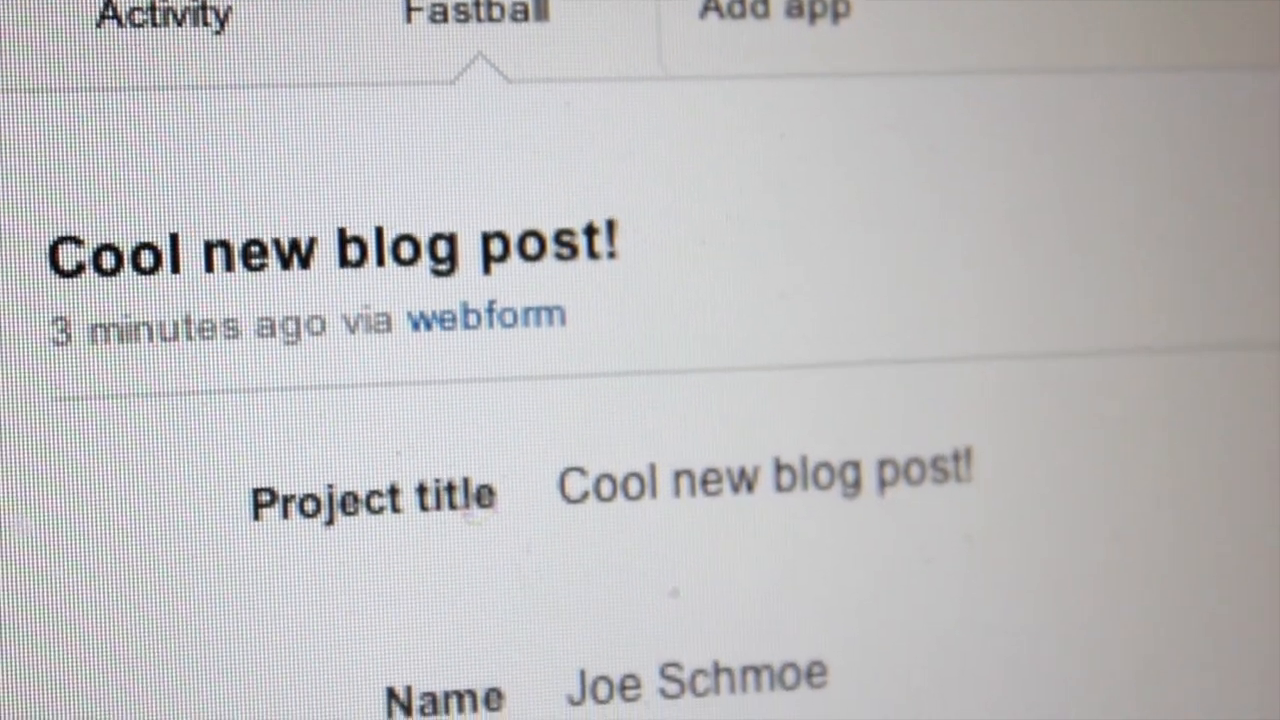
scroll(down, 3)
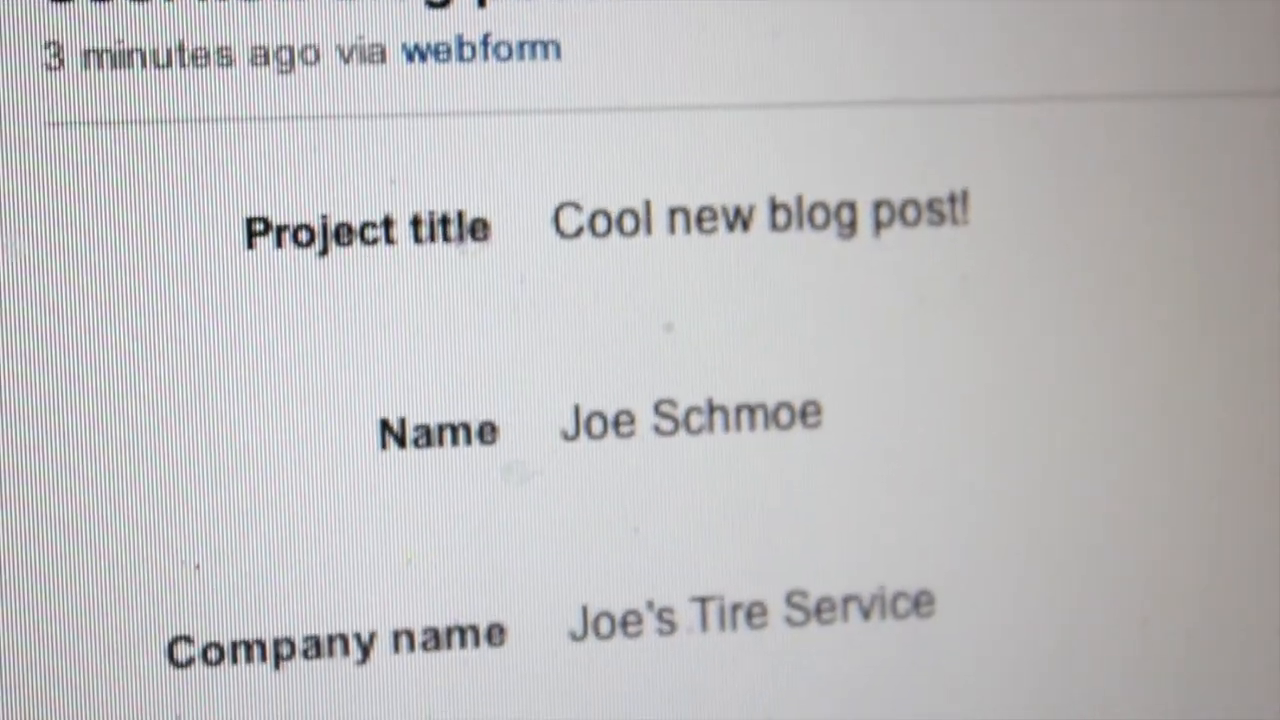